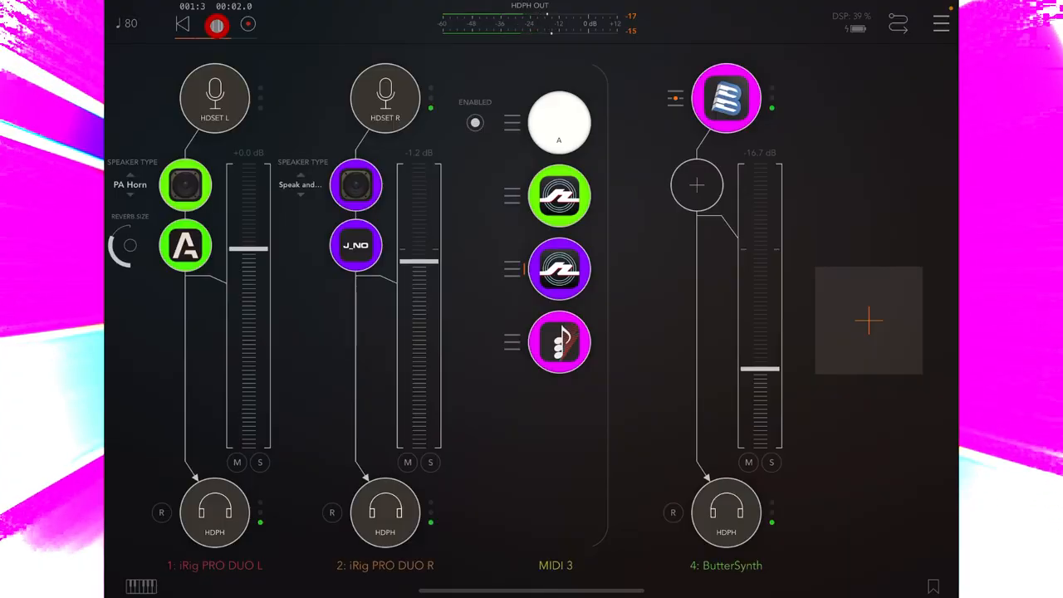
- Start AUM playback and check Rozeta Bassline sends to DONNER B1 on channel 2
click(215, 23)
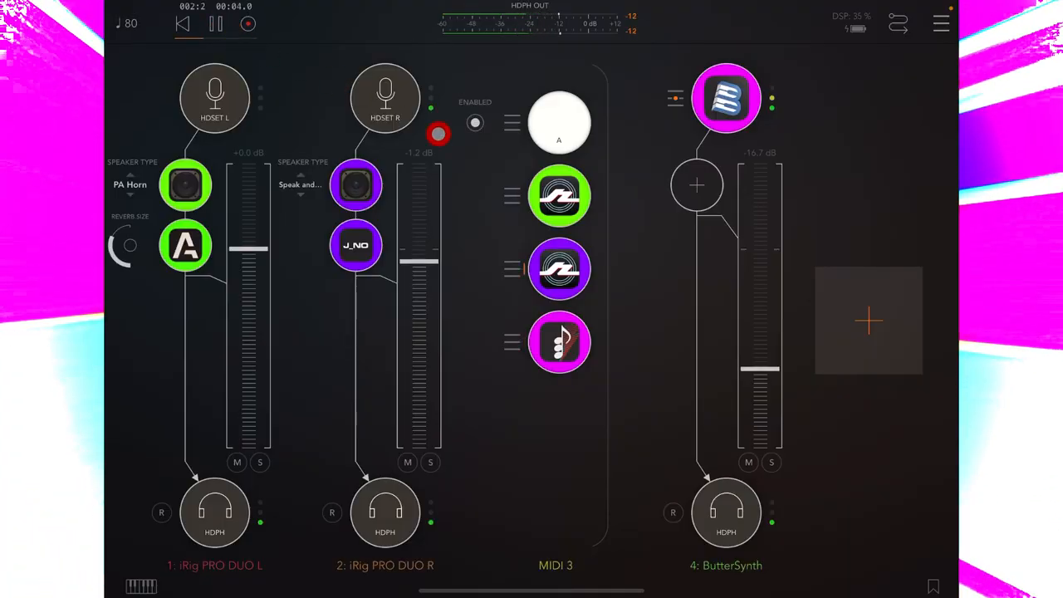
click(559, 197)
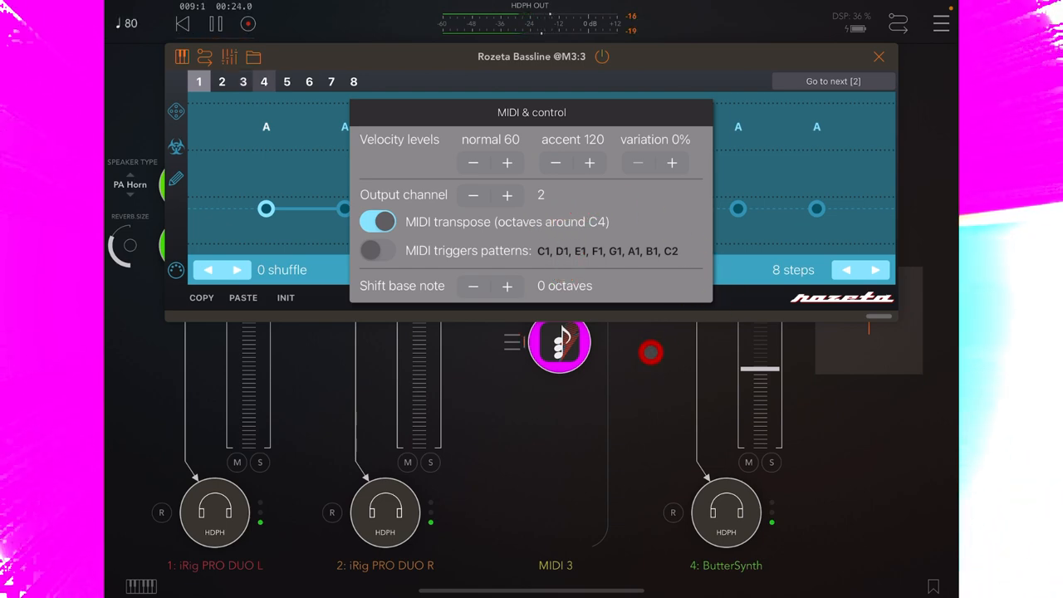
click(879, 56)
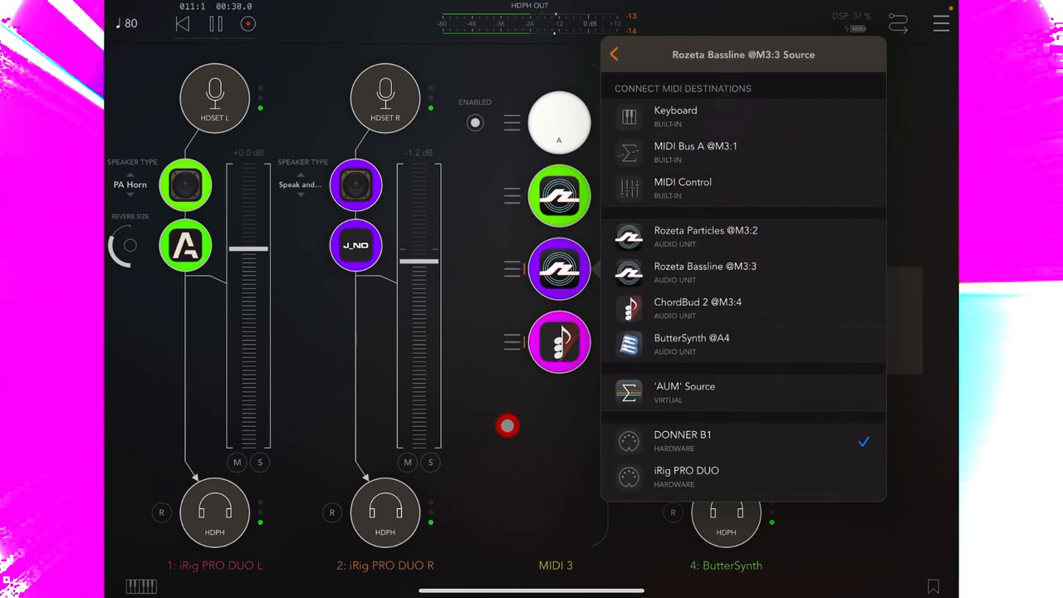
click(614, 54)
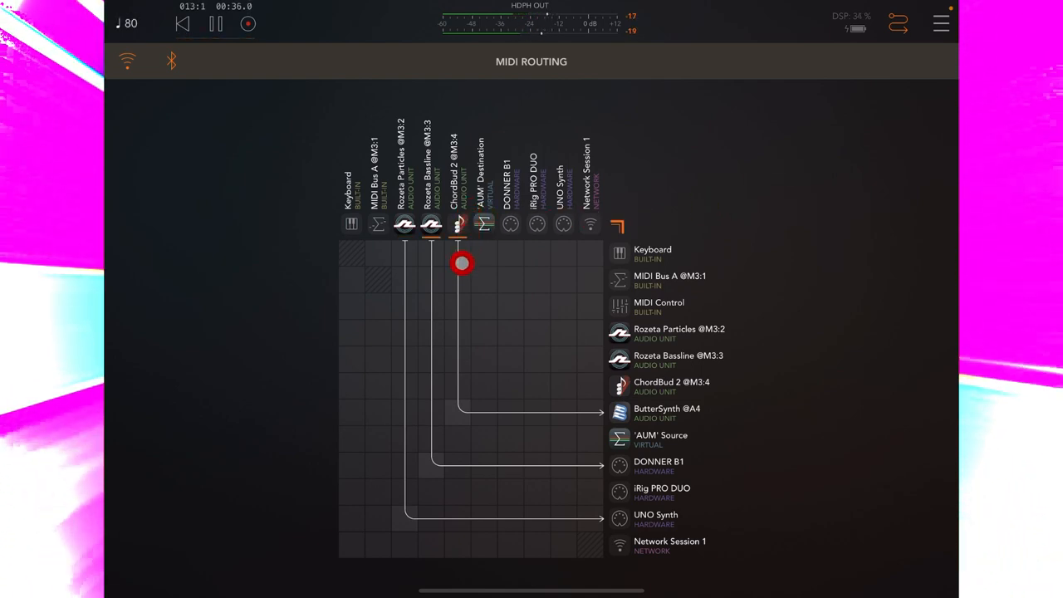
drag(462, 264, 584, 408)
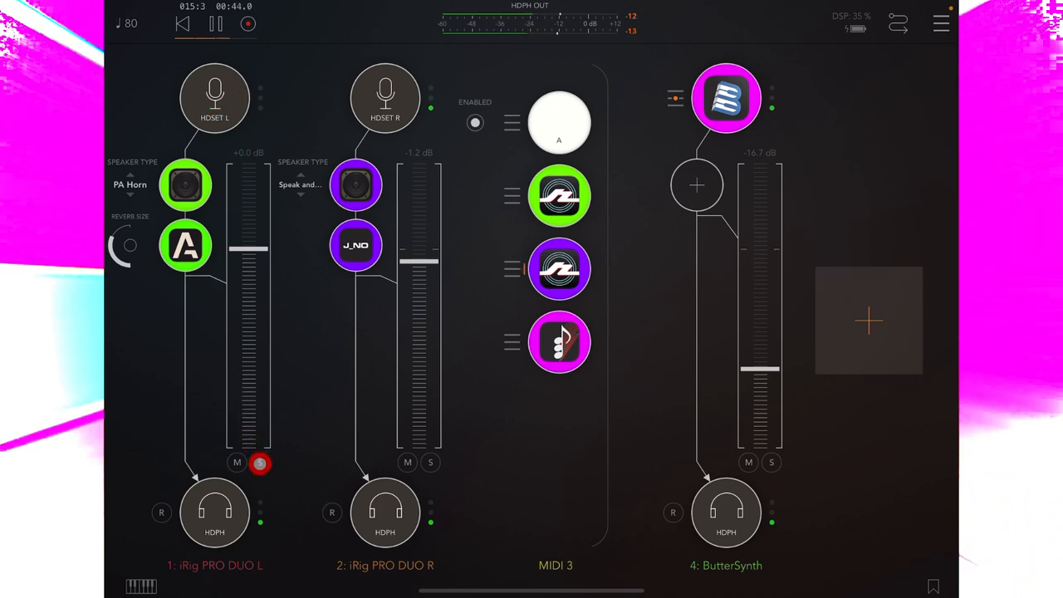
- Restart AUM playback from the top, then switch to Logic Pro's track list
click(260, 463)
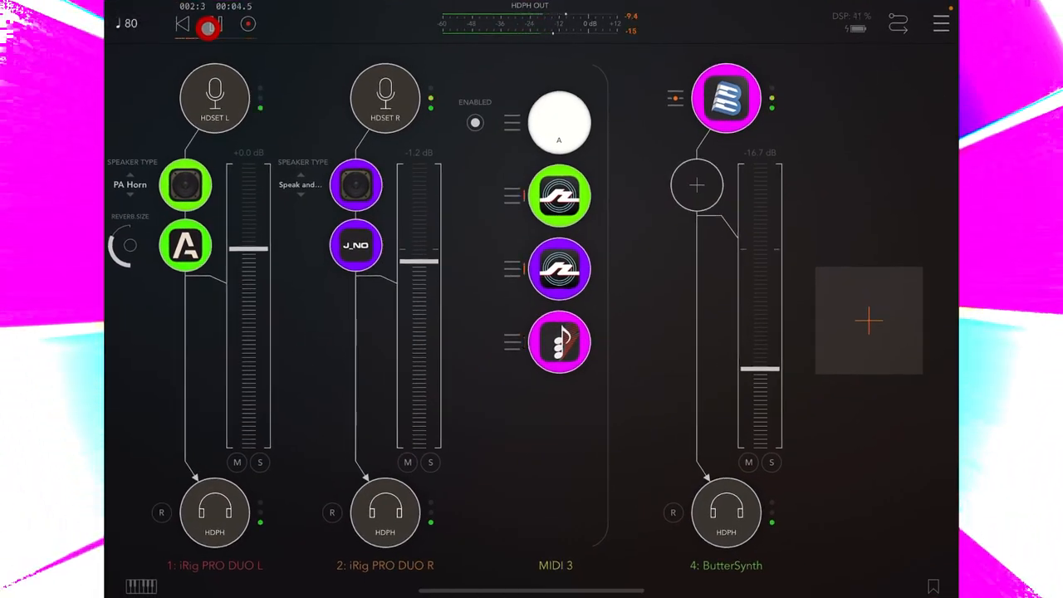
click(214, 23)
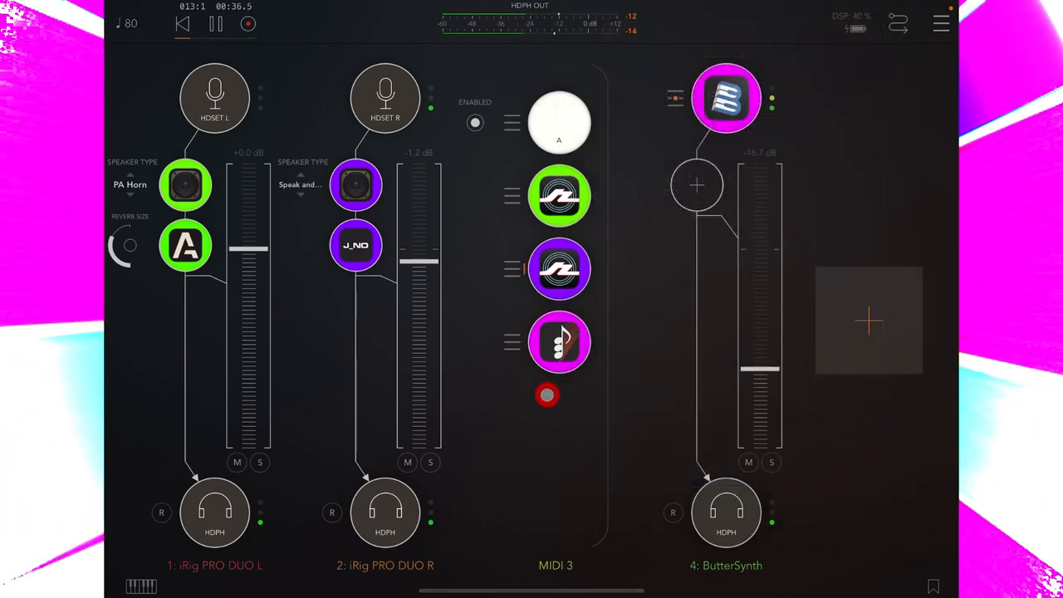
click(726, 98)
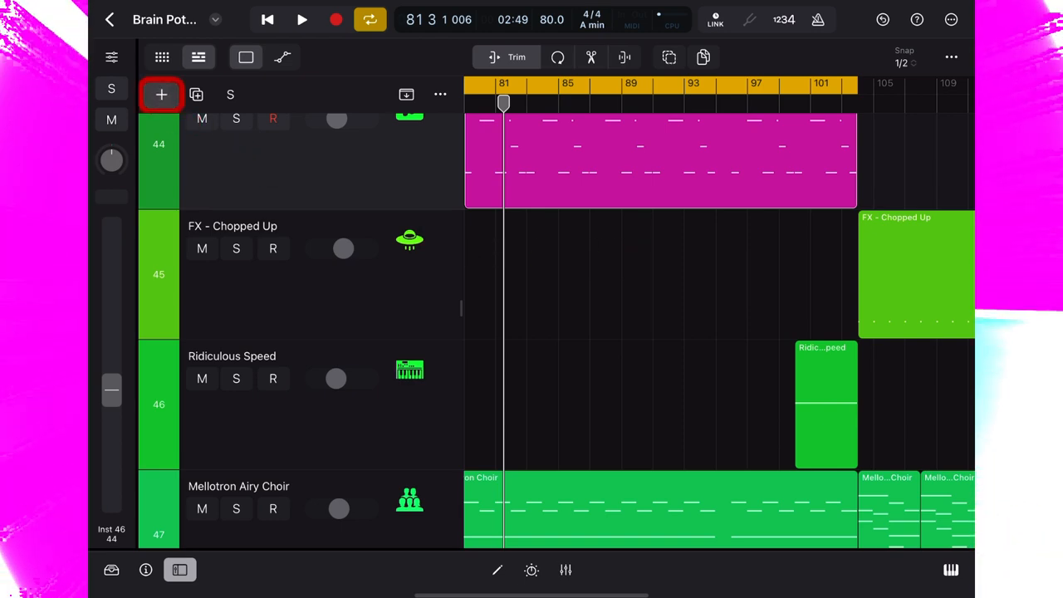
- Add and solo Inst 47, moving the UNO Synth Midi Out region onto it without automation
click(161, 94)
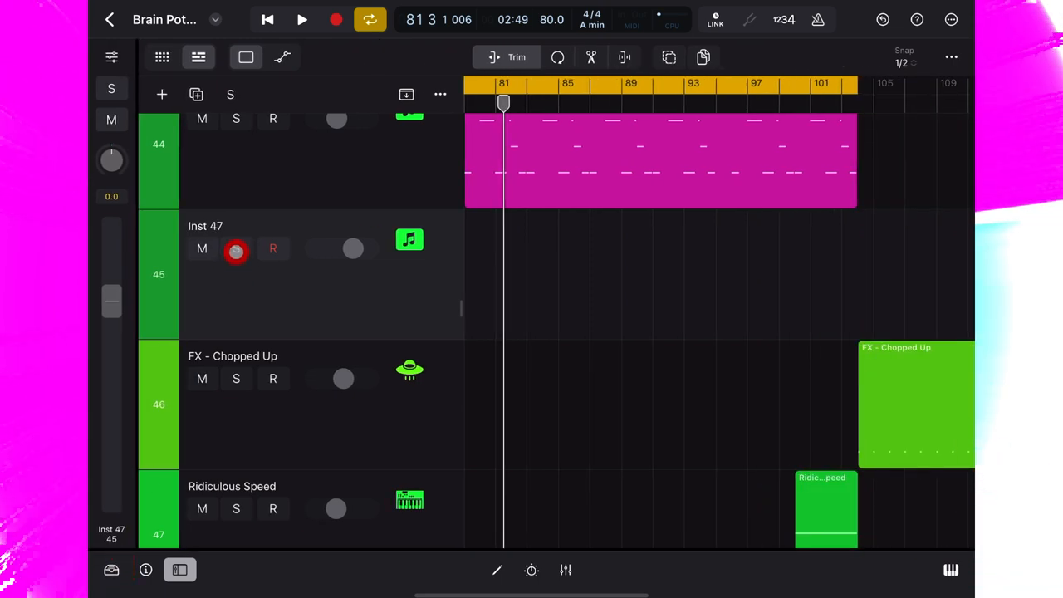
click(236, 248)
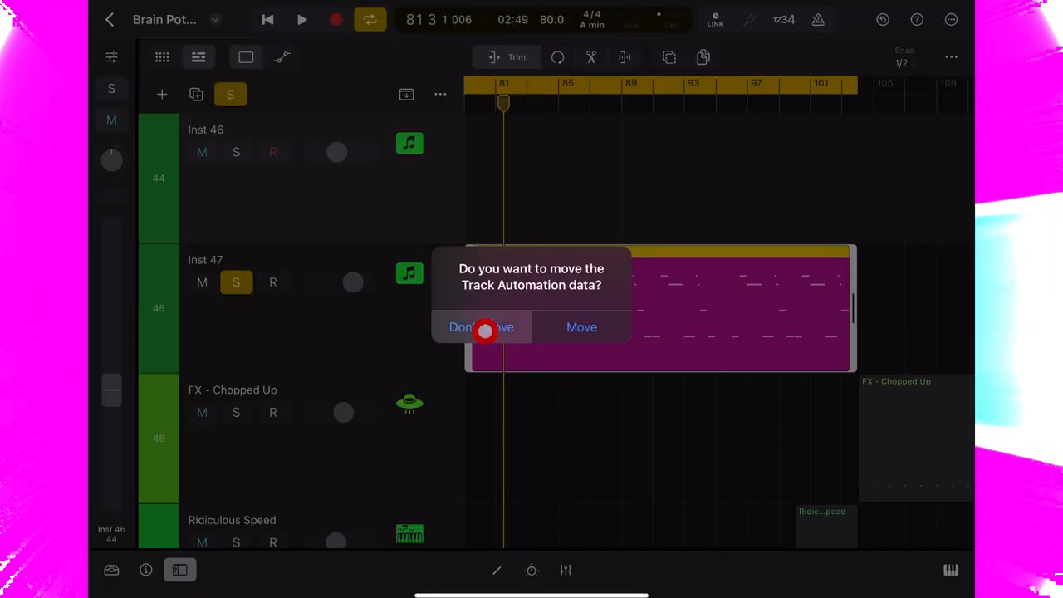
click(481, 326)
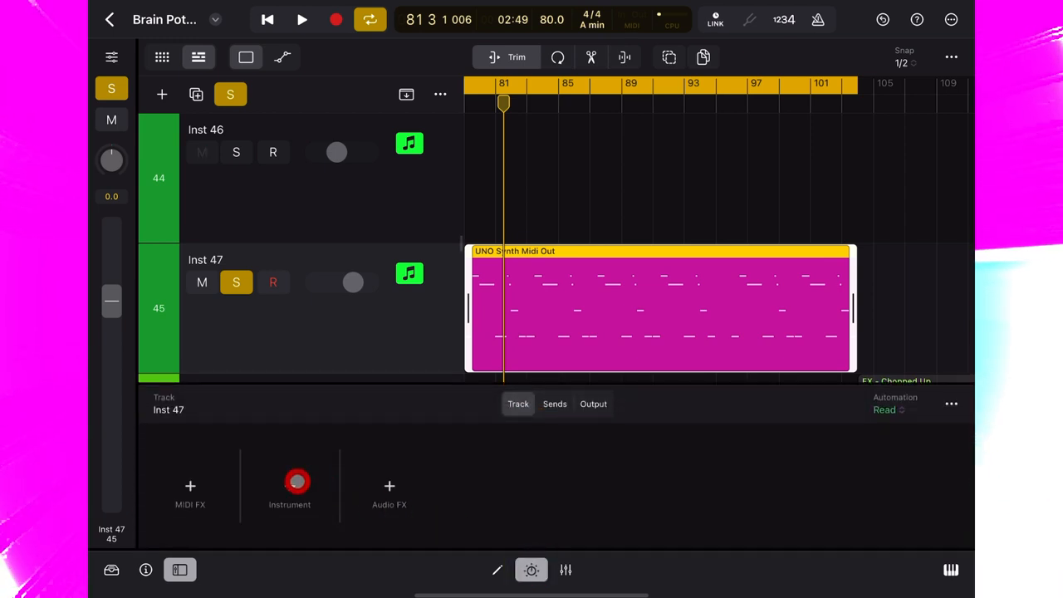
- Load Utility > External Instrument on Inst 47 and start project playback
click(290, 486)
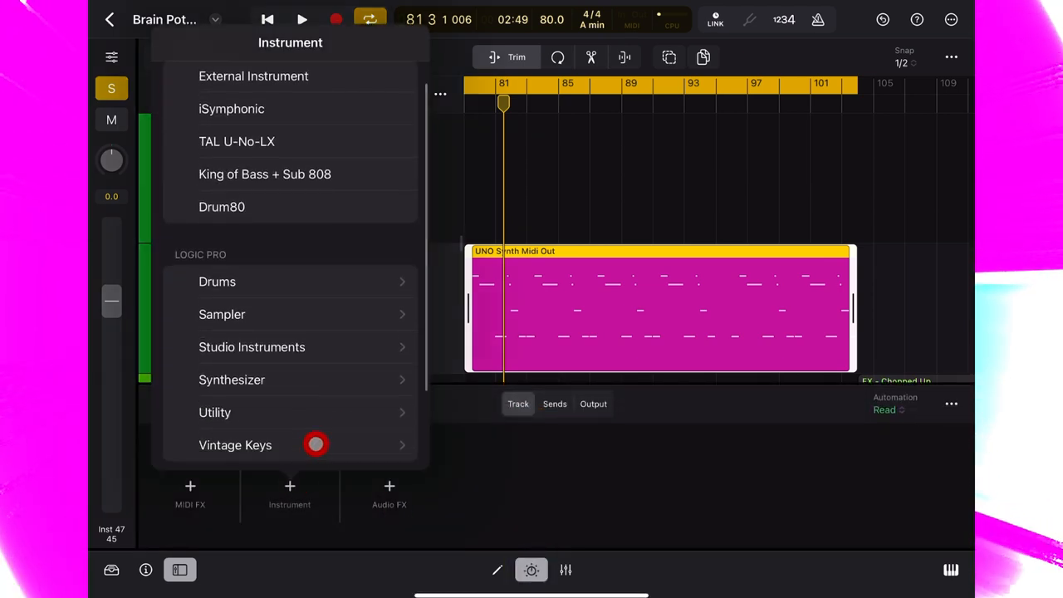
click(215, 412)
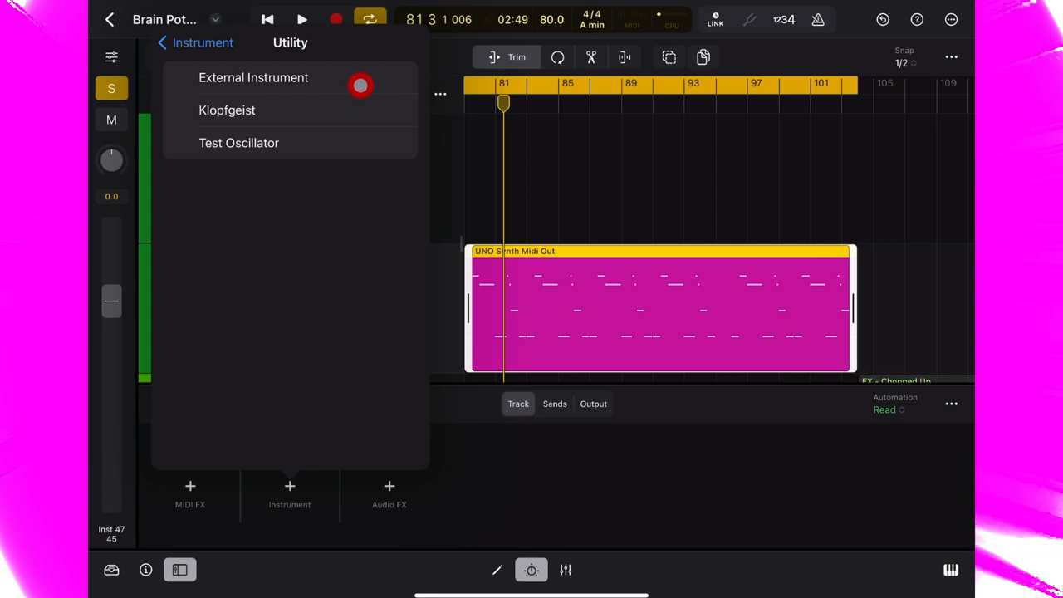
click(253, 77)
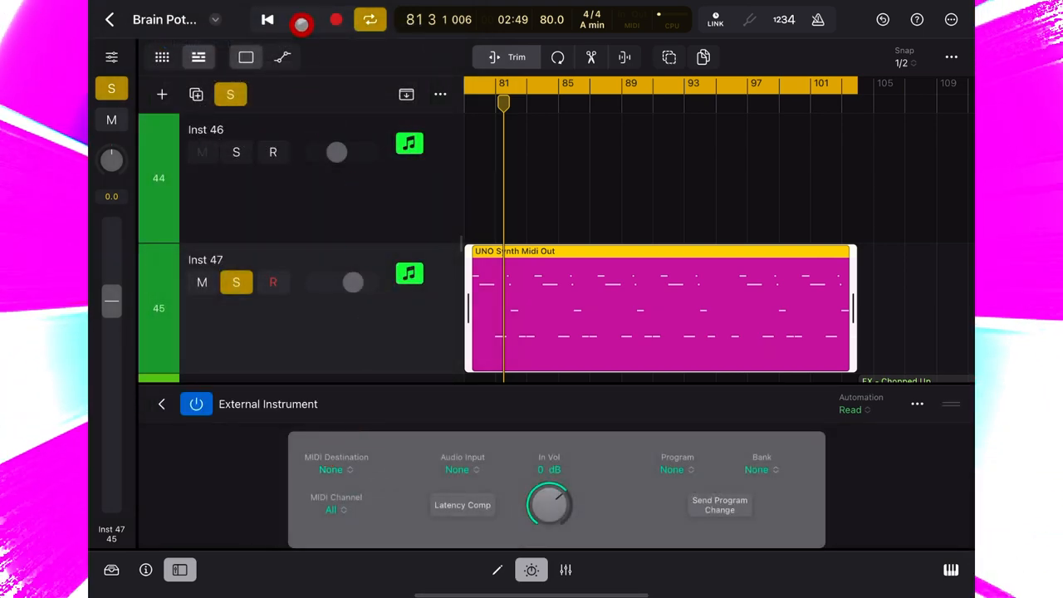
click(302, 19)
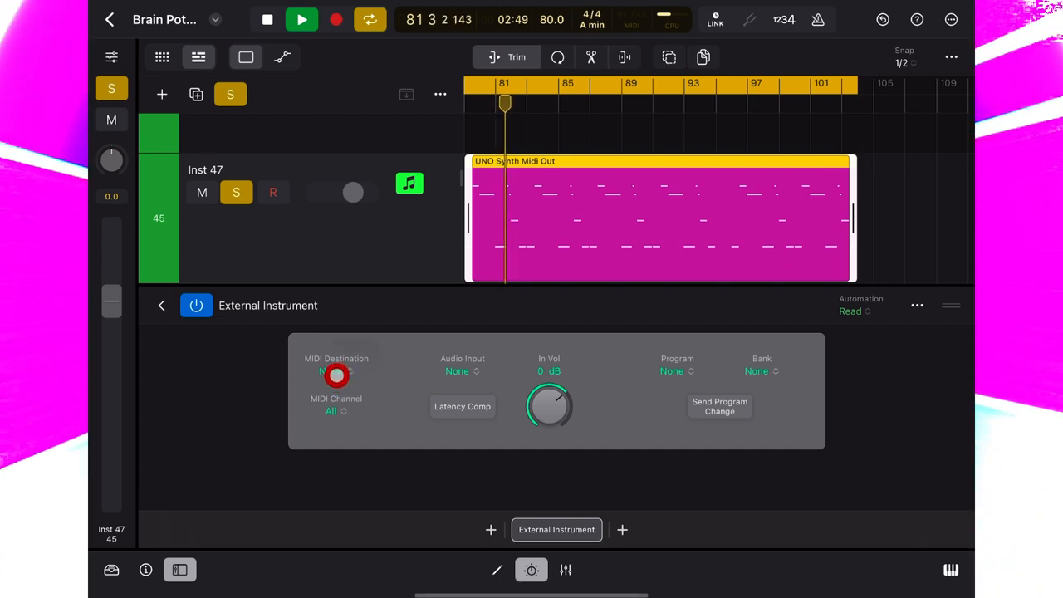
- Set External Instrument to UNO Synth, channel 1, audio input 1-2, with Latency Comp
click(336, 372)
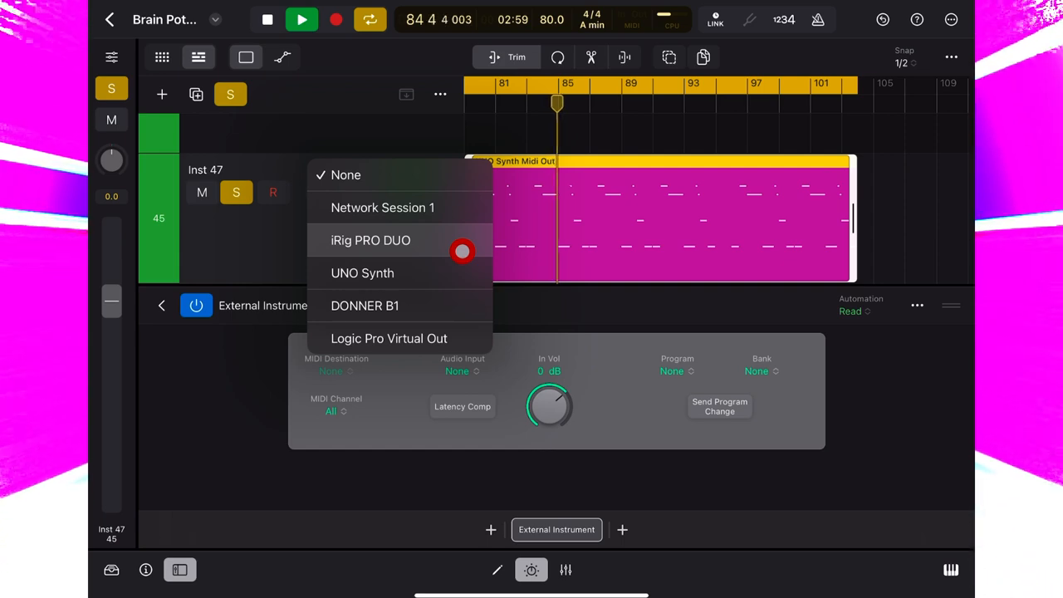
click(362, 273)
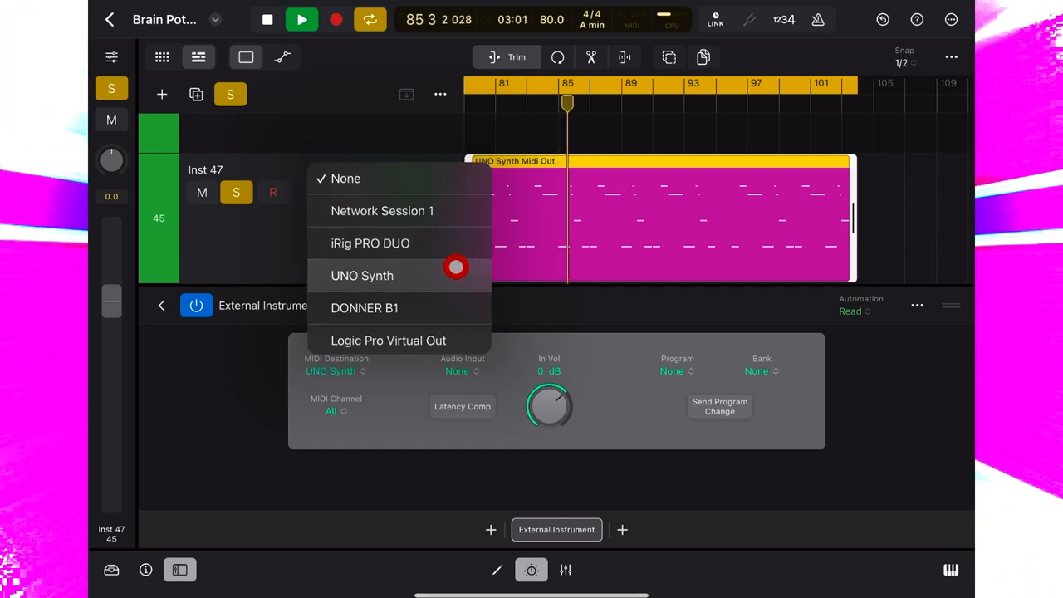
click(361, 275)
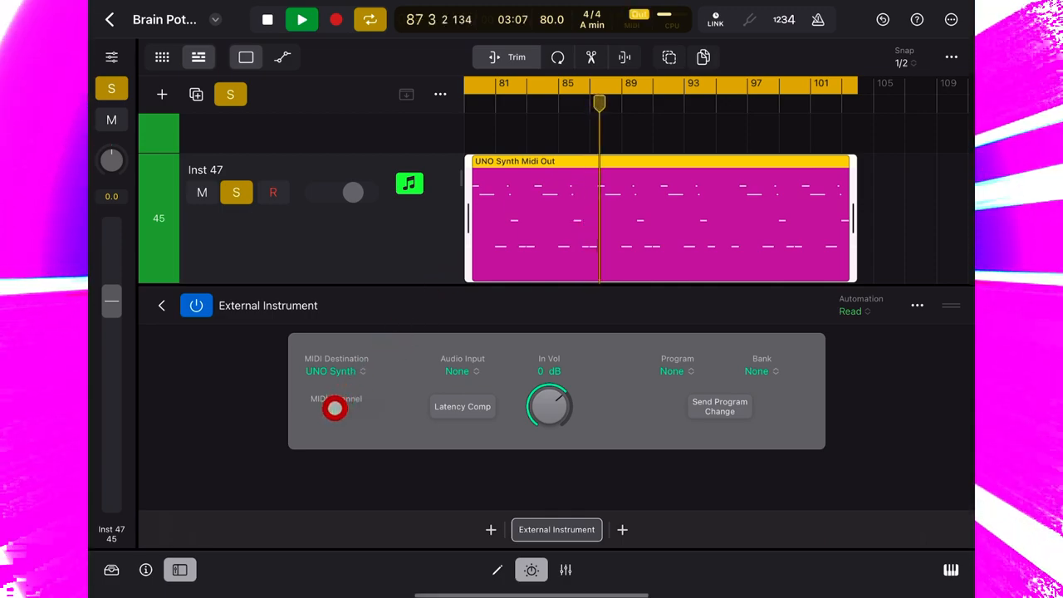
click(335, 407)
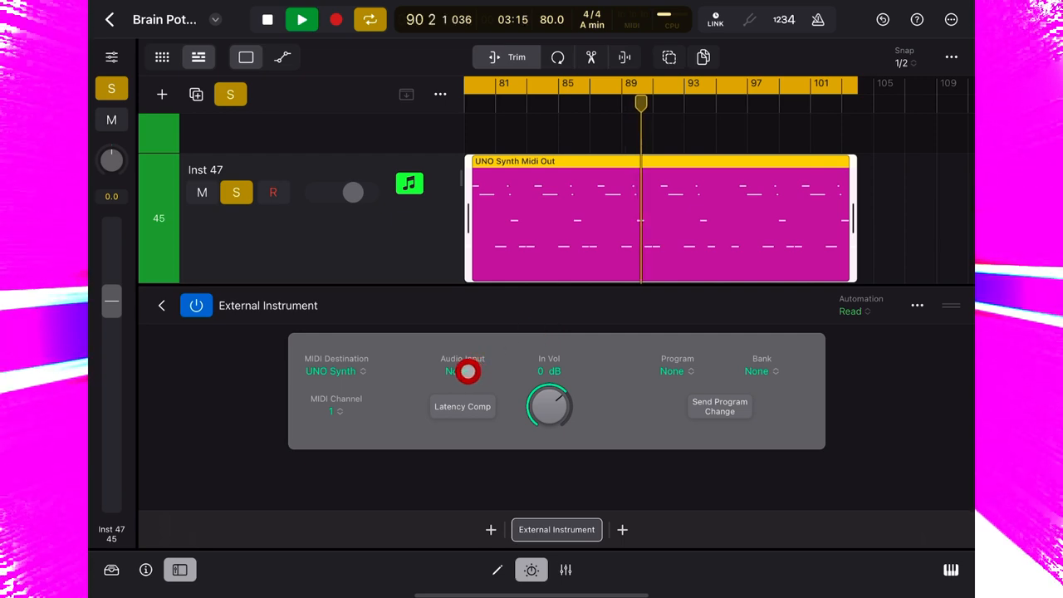
click(462, 370)
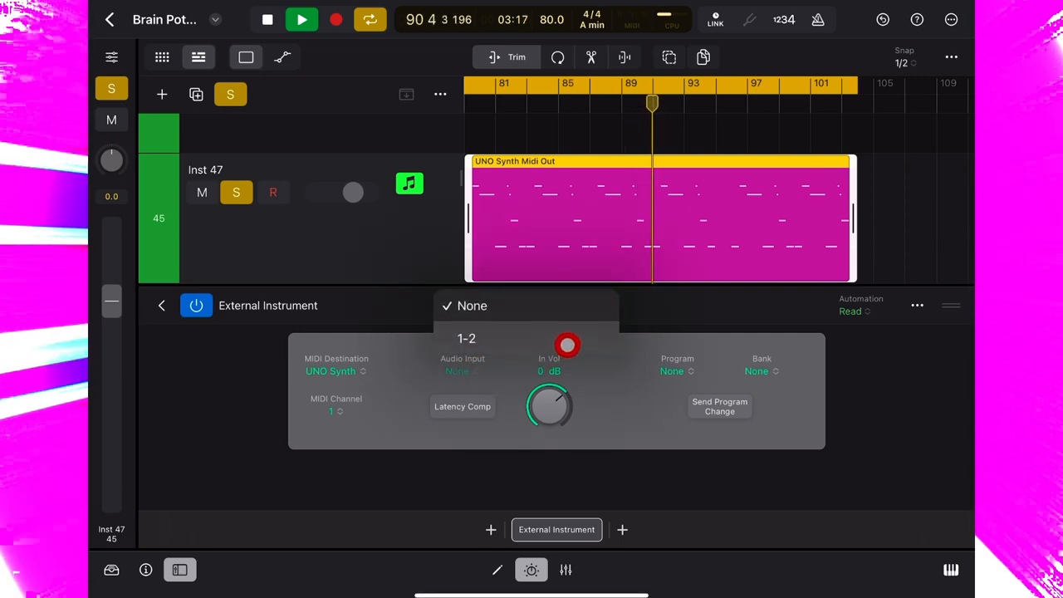
click(466, 338)
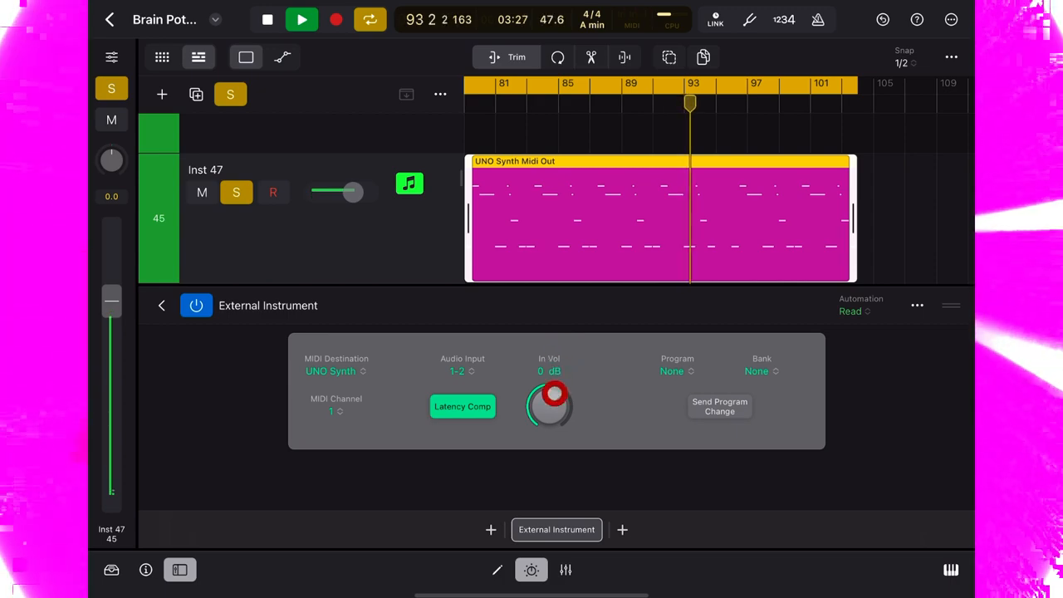
drag(549, 399, 549, 466)
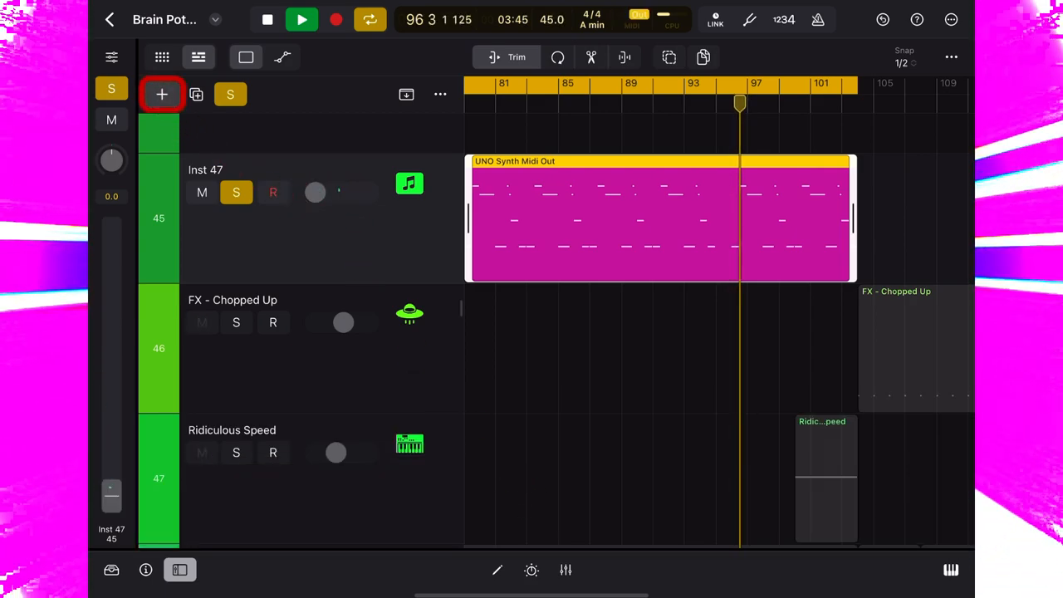
- Begin a new Mono Audio track, changing the new-track input assignment
click(162, 94)
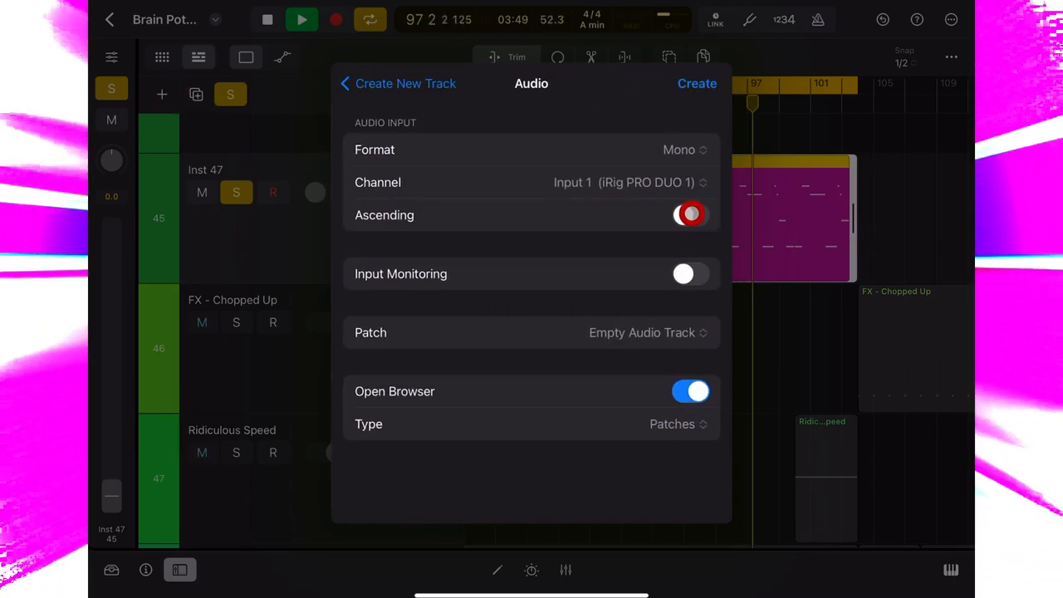
click(689, 215)
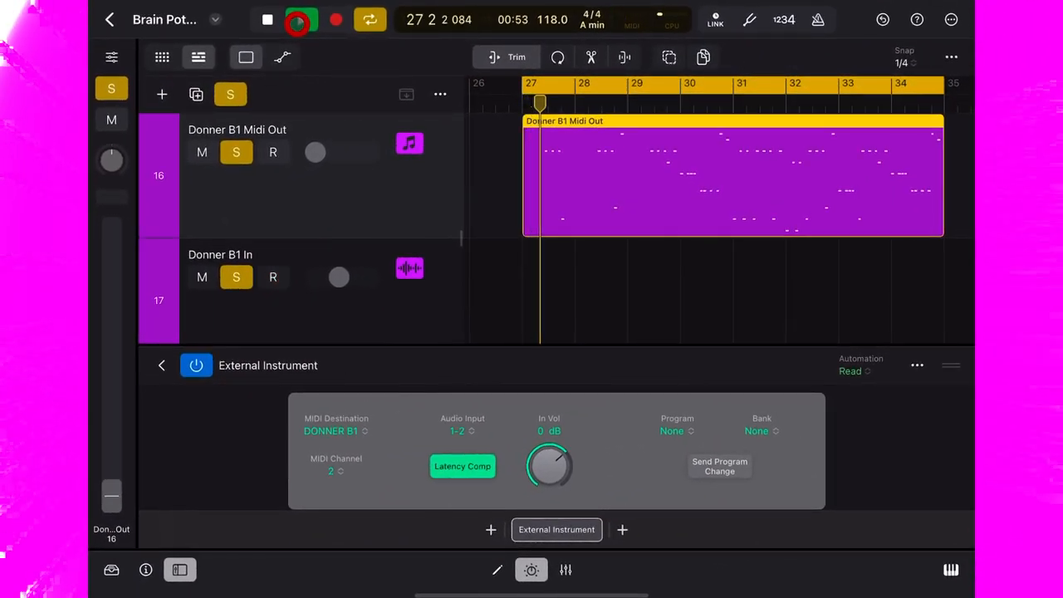
click(272, 277)
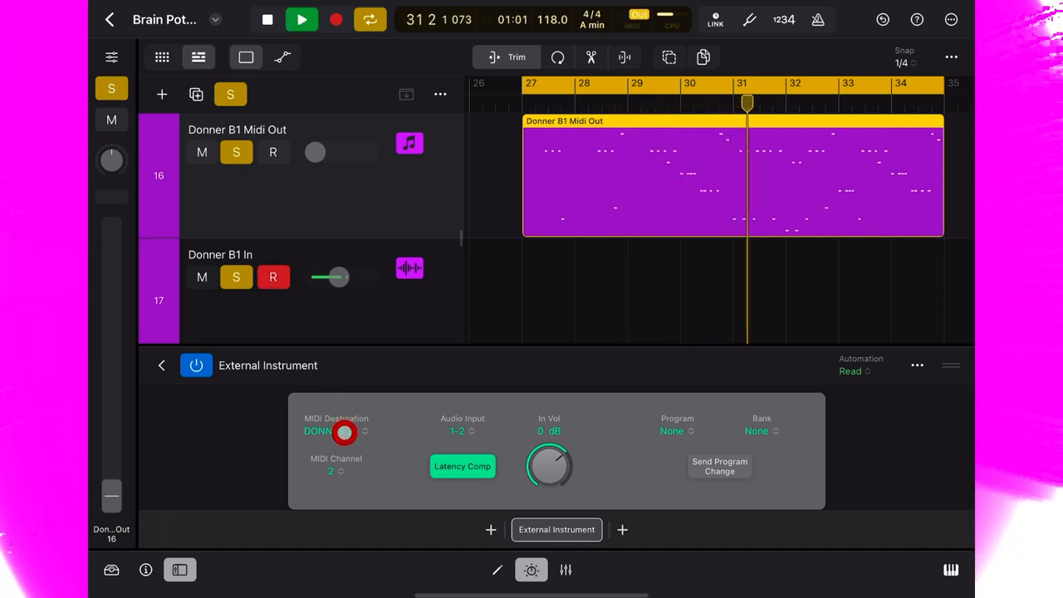
click(335, 430)
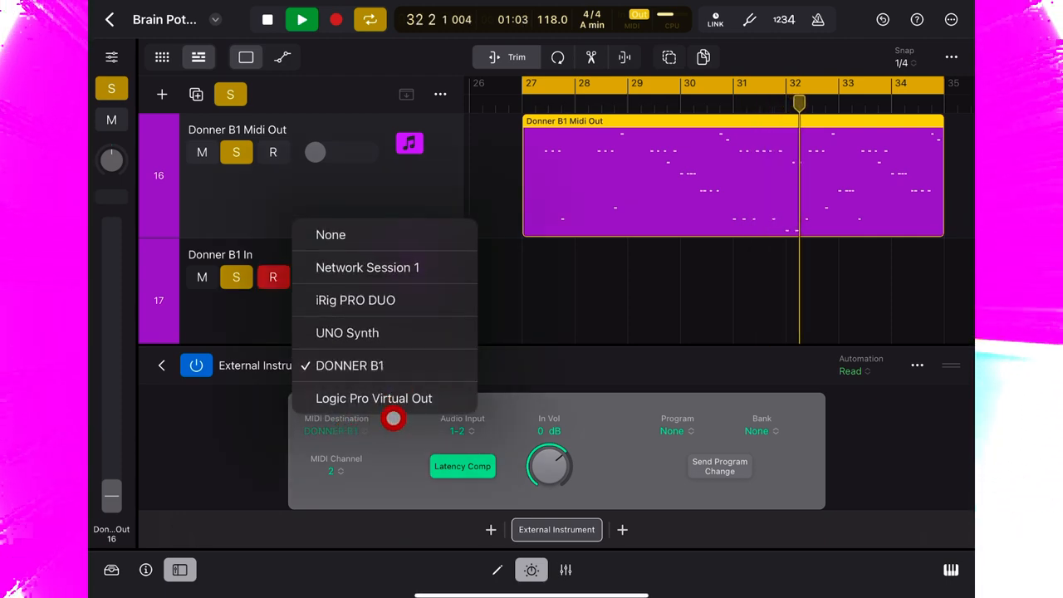
click(349, 366)
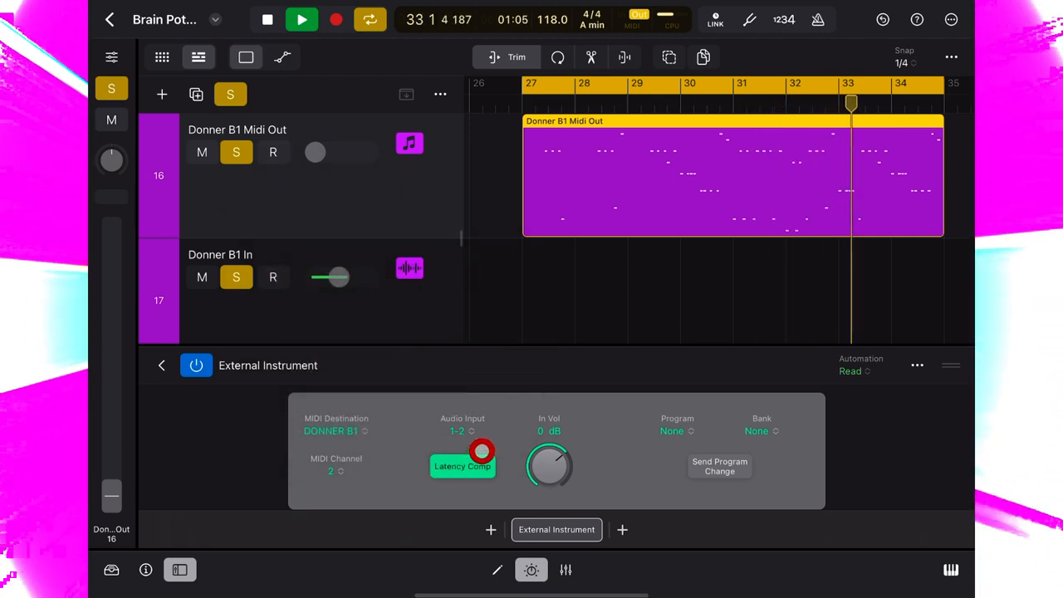
click(273, 277)
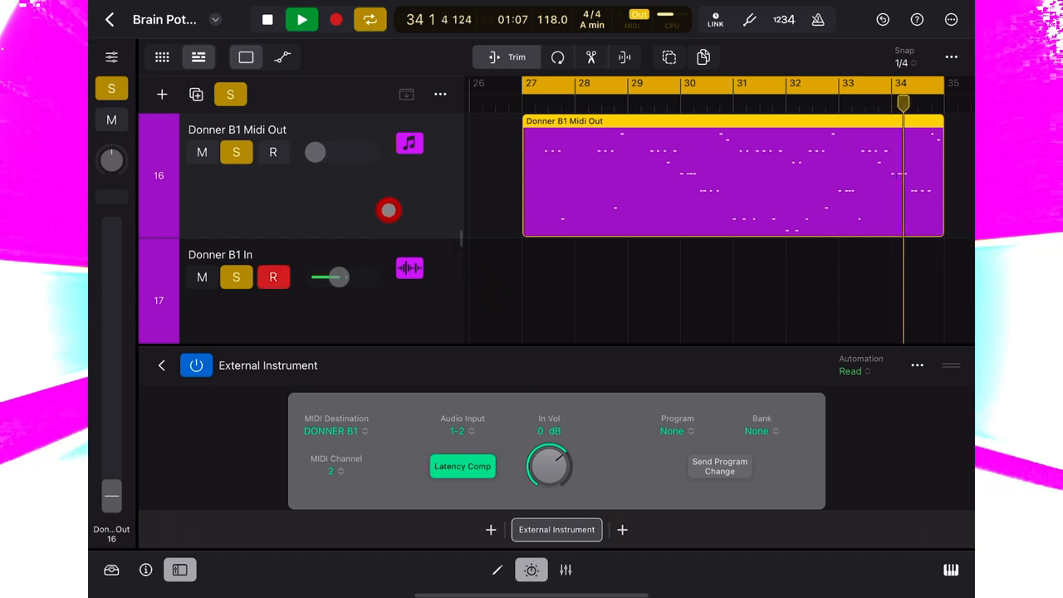